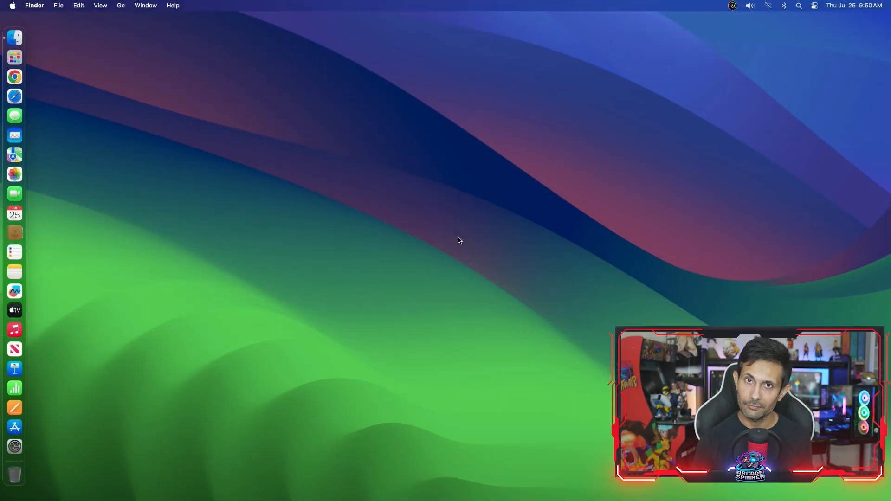
{"action": "mouse_move", "coordinate": [445, 255]}
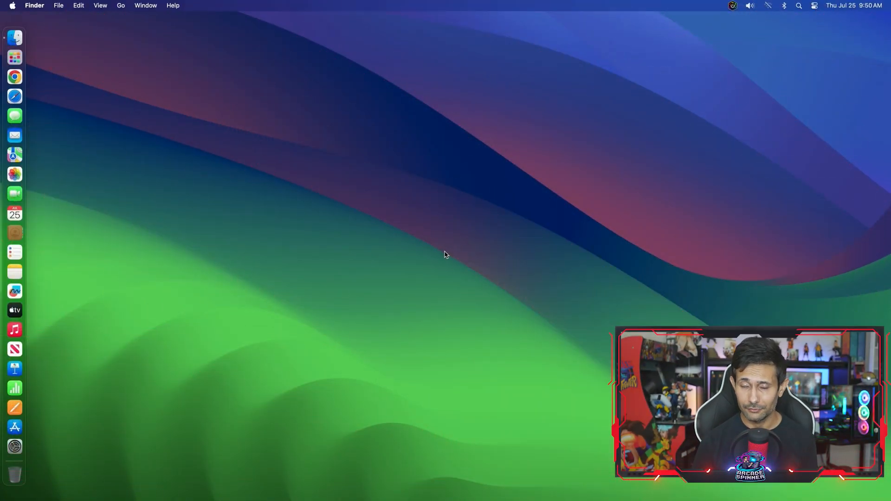
Search 'terminal' in Spotlight and launch the Terminal app
{"action": "type", "text": "terminal"}
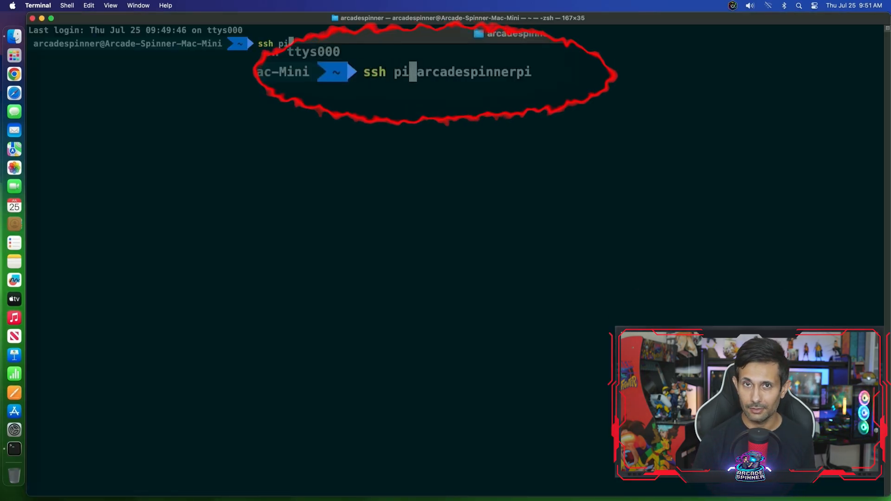
Log in to pi@arcadespinnerpi over ssh with the Pi's password
{"action": "type", "text": "@"}
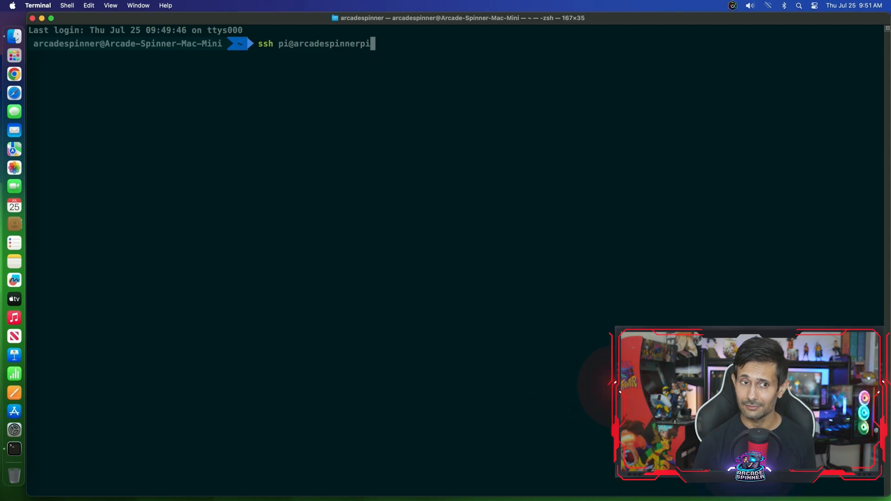
{"action": "key", "text": "Return"}
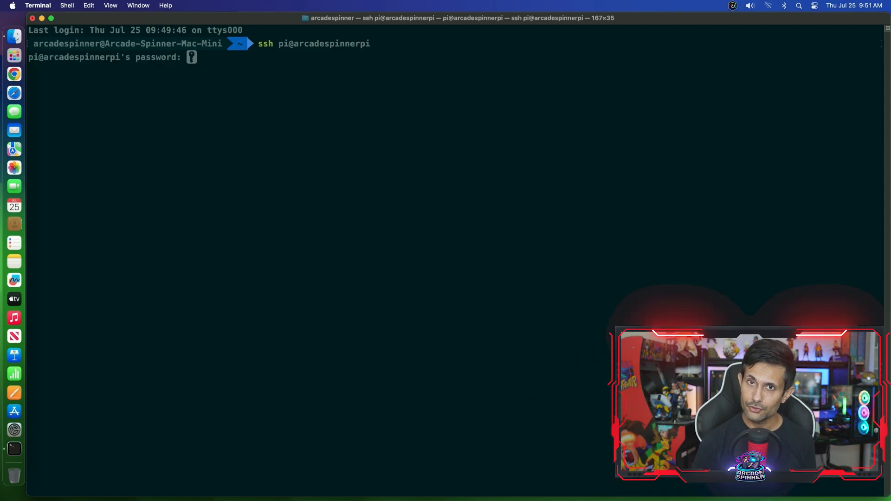
{"action": "key", "text": "Return"}
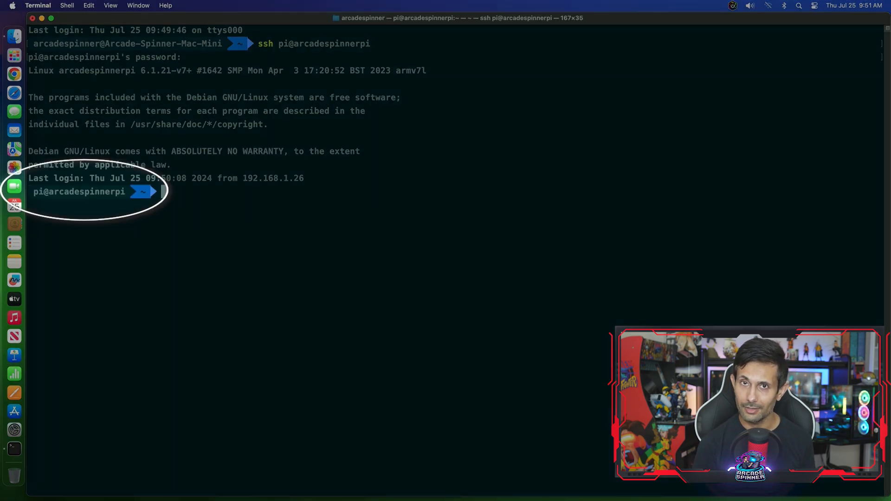
Run lsblk -p on the Pi and copy the 119.3G device name /dev/mmcblk0
{"action": "type", "text": "lsblk -p"}
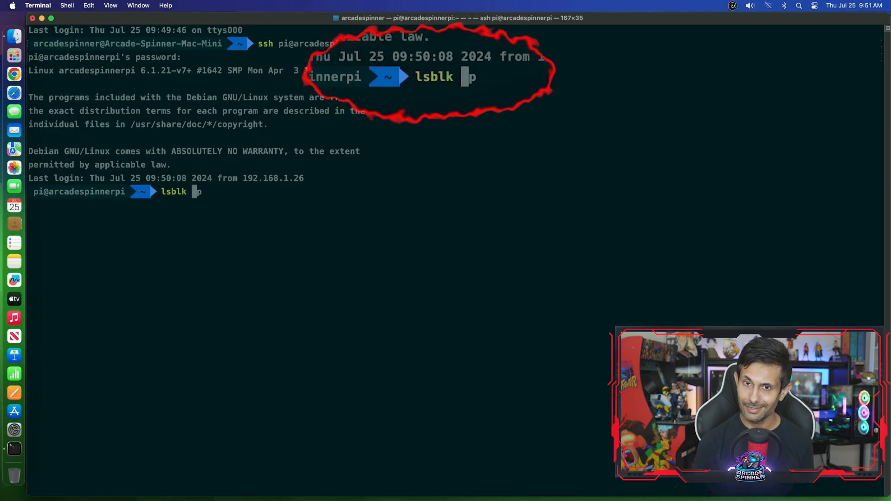
{"action": "key", "text": "Return"}
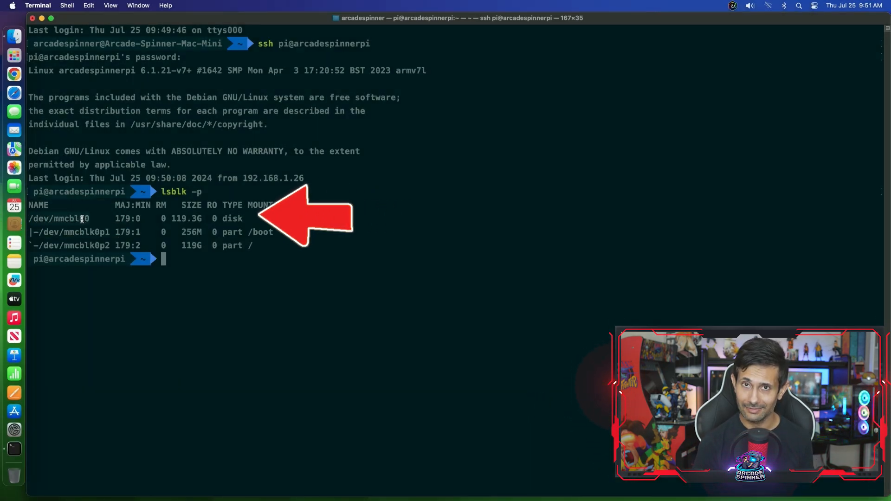
{"action": "right_click", "coordinate": [79, 218]}
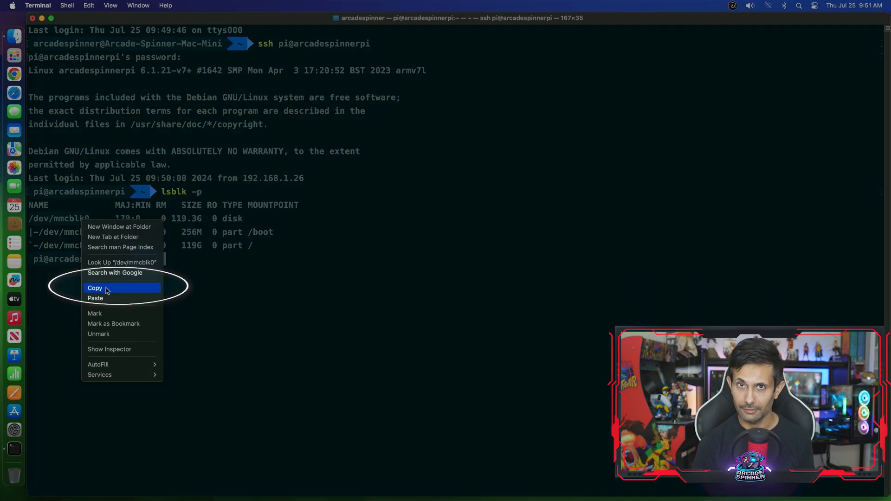
{"action": "left_click", "coordinate": [94, 289]}
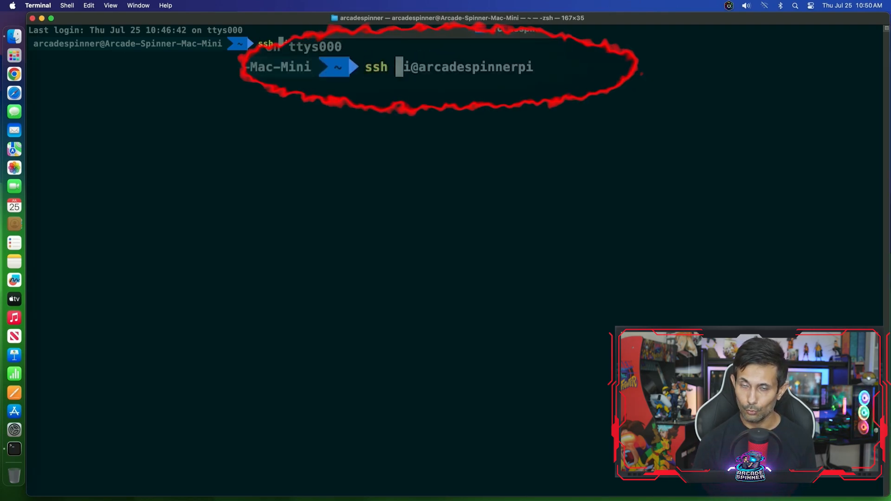
Enter ssh pi@arcadespinnerpi at the local Mac prompt without running it
{"action": "type", "text": "pi@"}
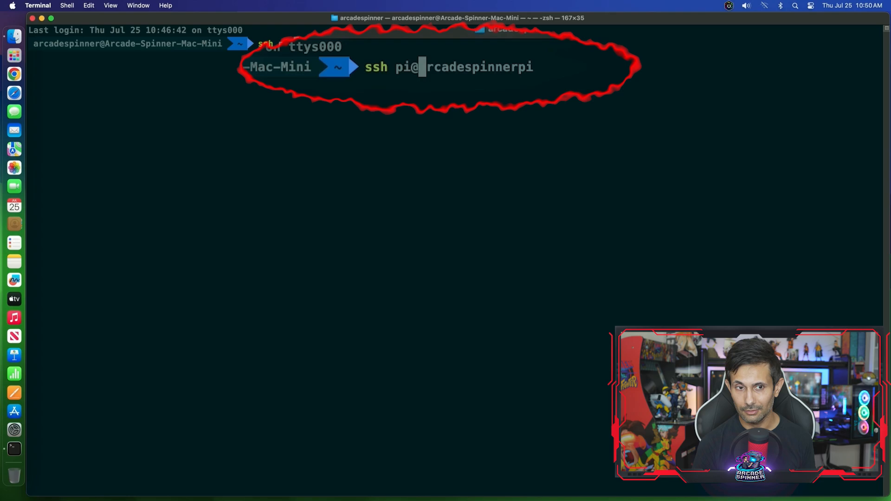
{"action": "type", "text": "arcadespinnerpi"}
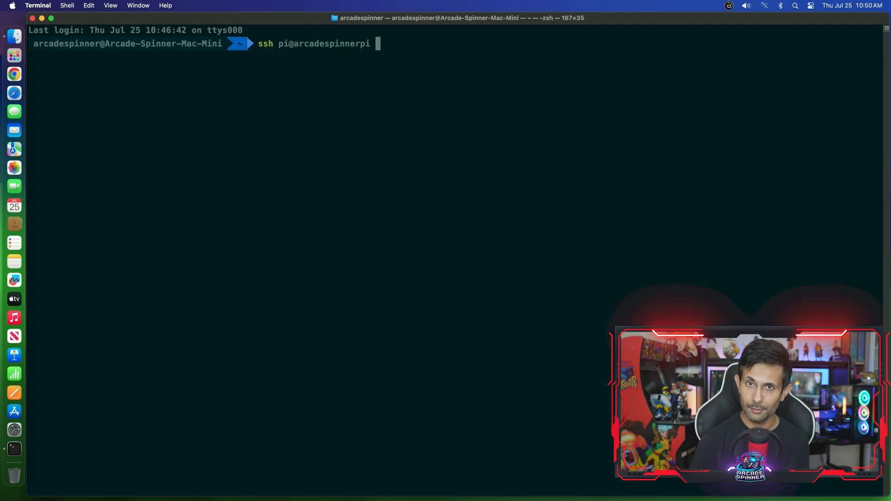
Append the quoted remote command "sudo dd if=/dev/mmcblk0 bs=1M | gzip -" to the ssh line
{"action": "type", "text": "\"sudo"}
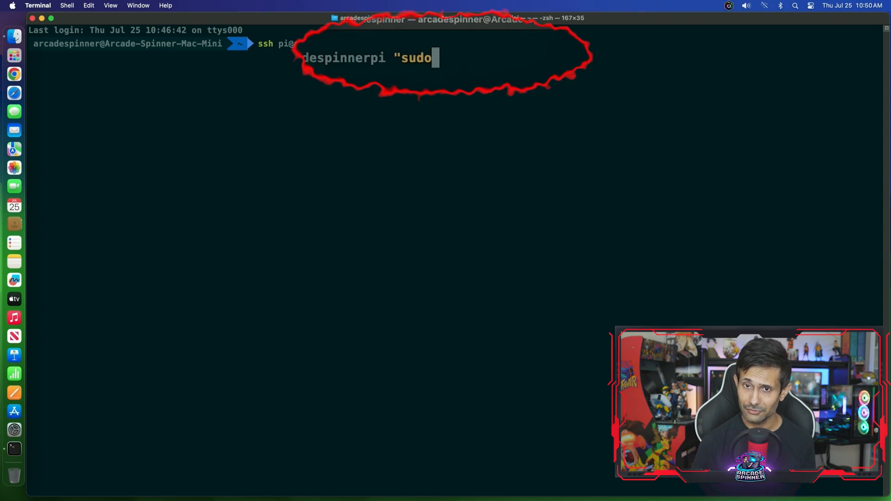
{"action": "type", "text": "dd if"}
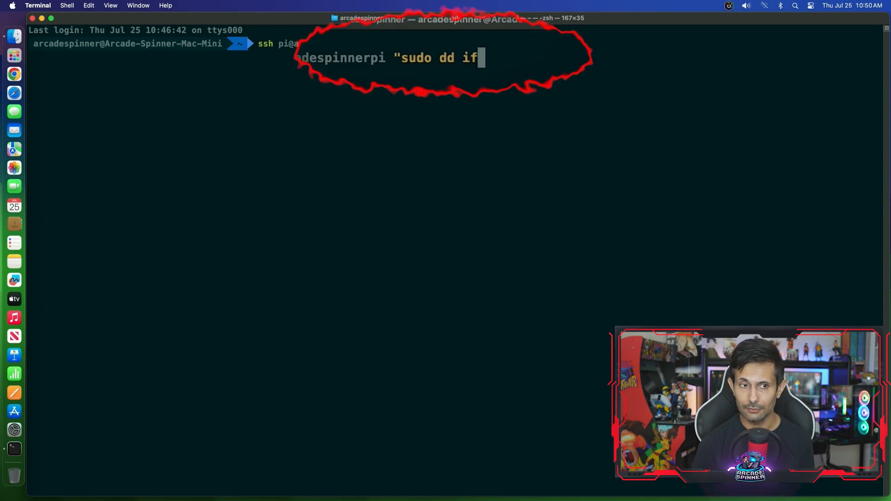
{"action": "type", "text": "=/dev/mmcblk0"}
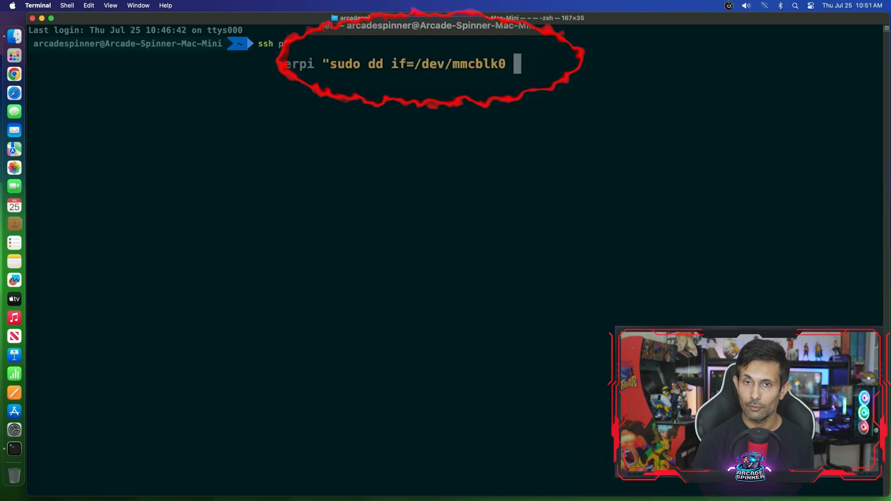
{"action": "type", "text": "bs=1M |"}
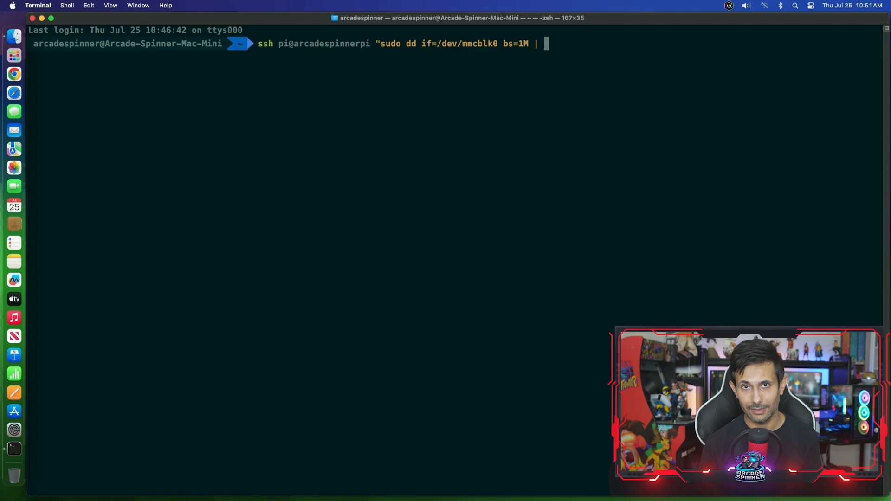
{"action": "type", "text": "gzip"}
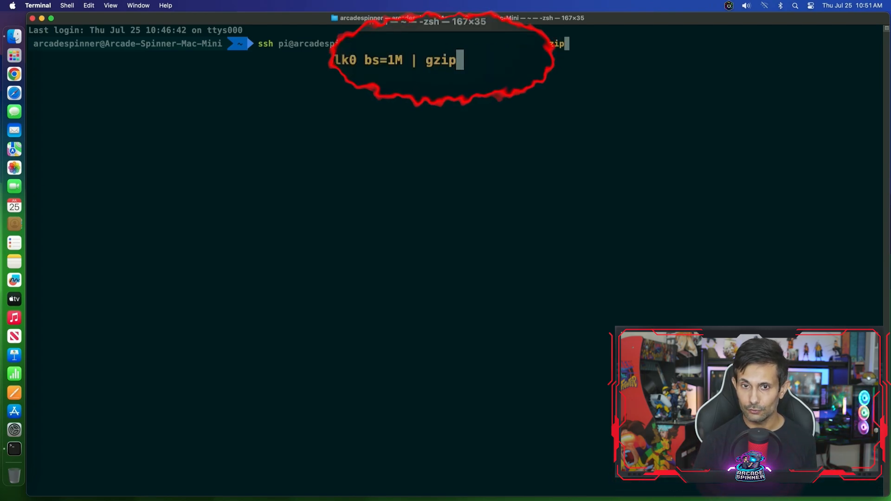
{"action": "type", "text": "-\" |"}
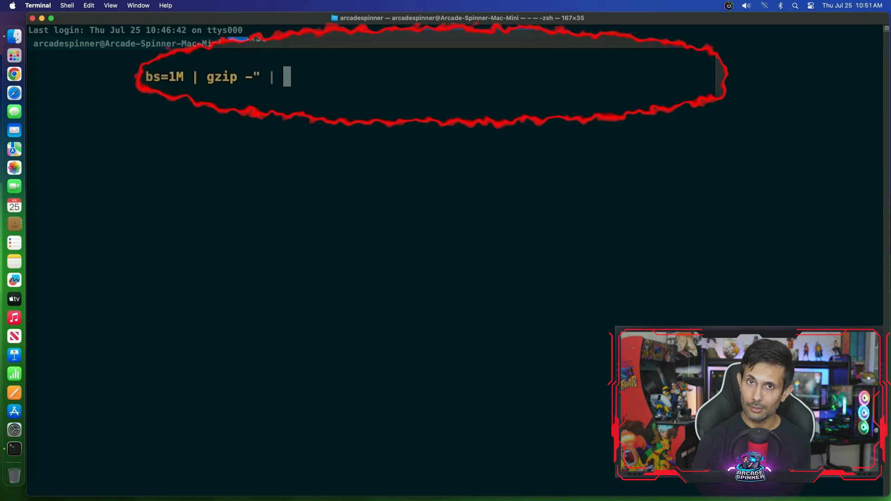
Pipe into dd of=/Users/arcadespinner/Desktop/pibackup with status=progress and run the backup
{"action": "type", "text": "dd of"}
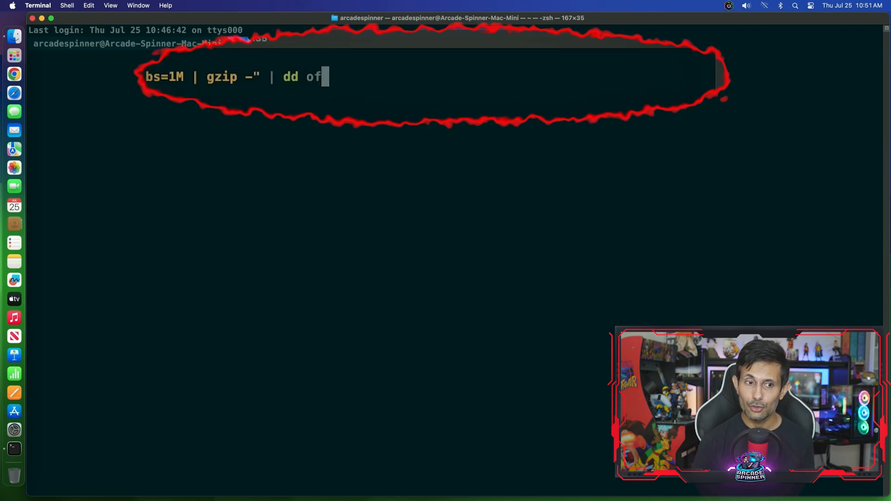
{"action": "type", "text": "="}
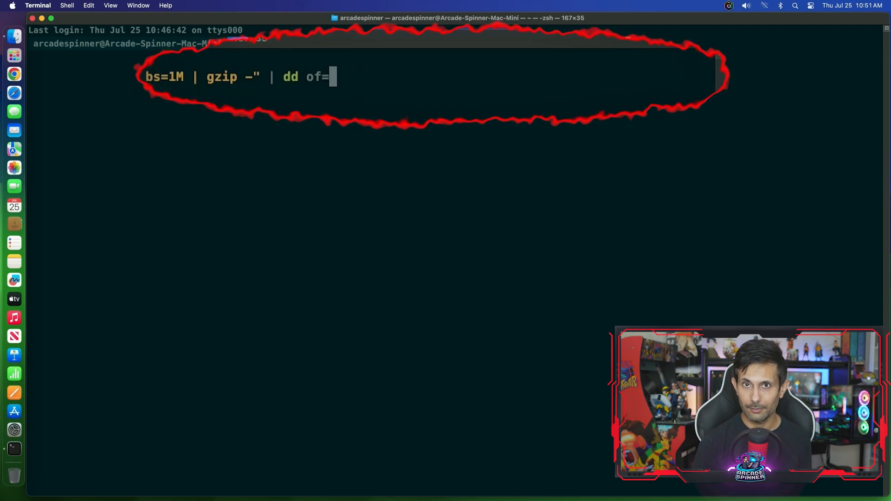
{"action": "type", "text": "/"}
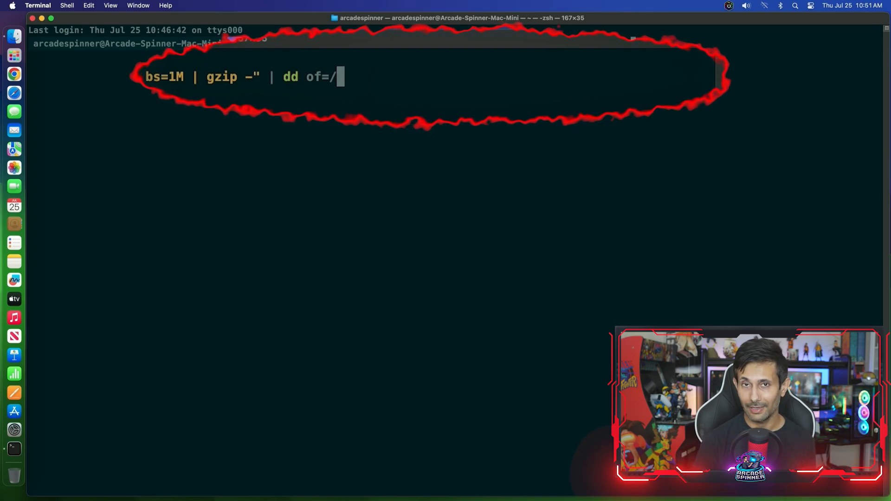
{"action": "type", "text": "Users"}
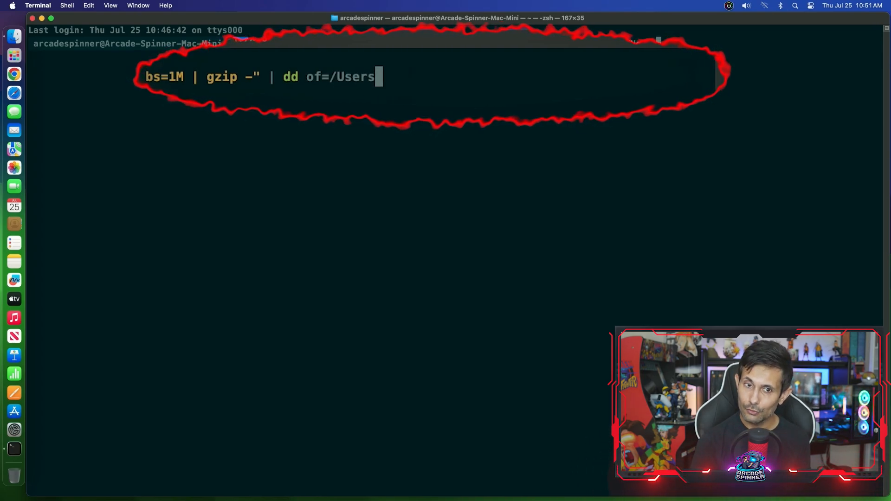
{"action": "type", "text": "/arcad"}
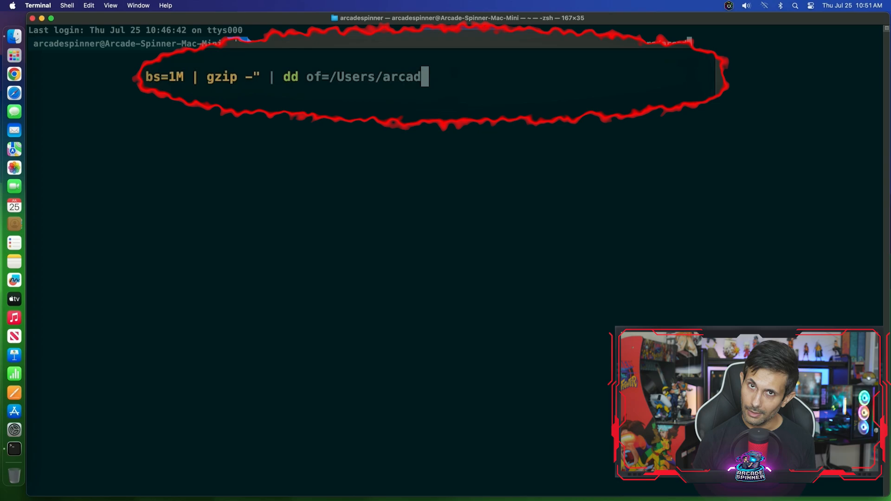
{"action": "type", "text": "espinner"}
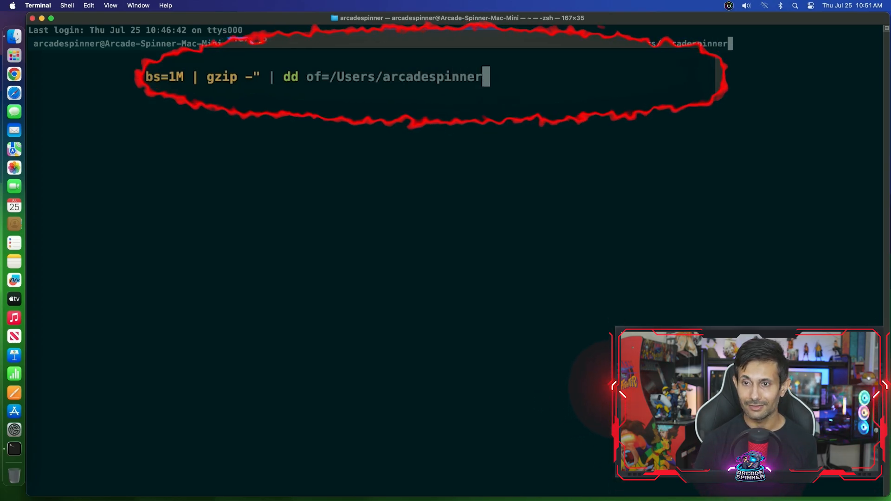
{"action": "type", "text": "/Desktop"}
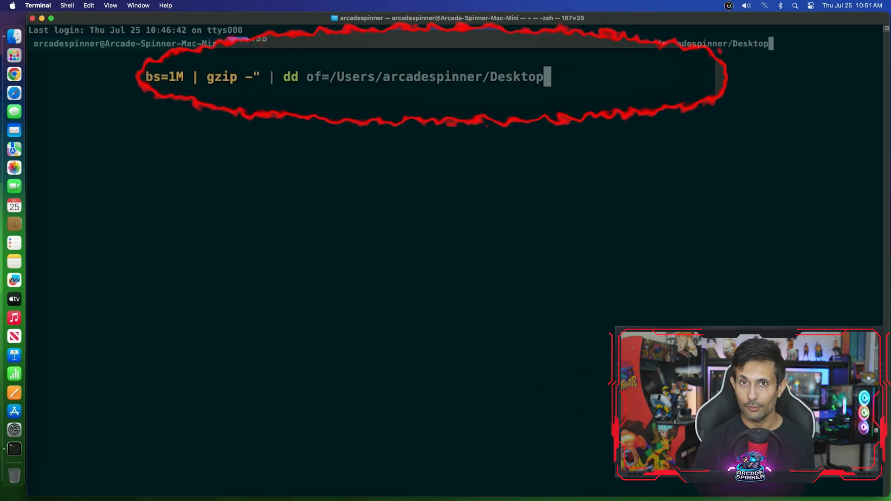
{"action": "type", "text": "/"}
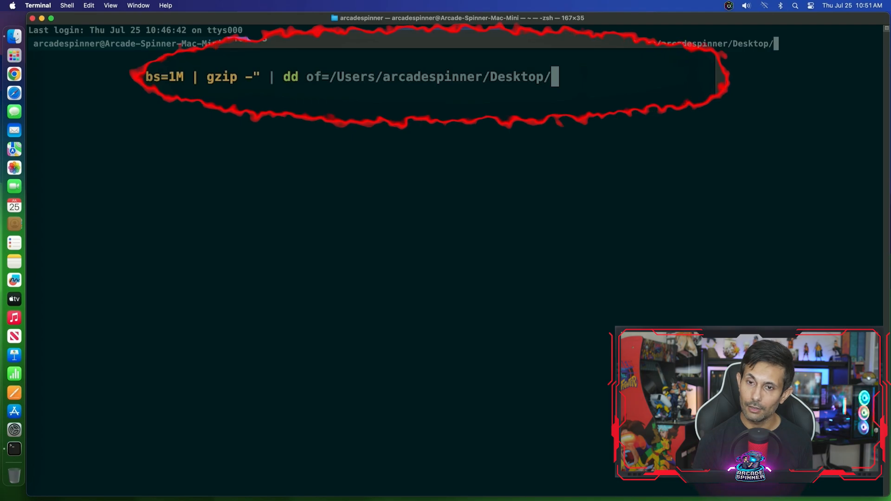
{"action": "type", "text": "pibackup.gz"}
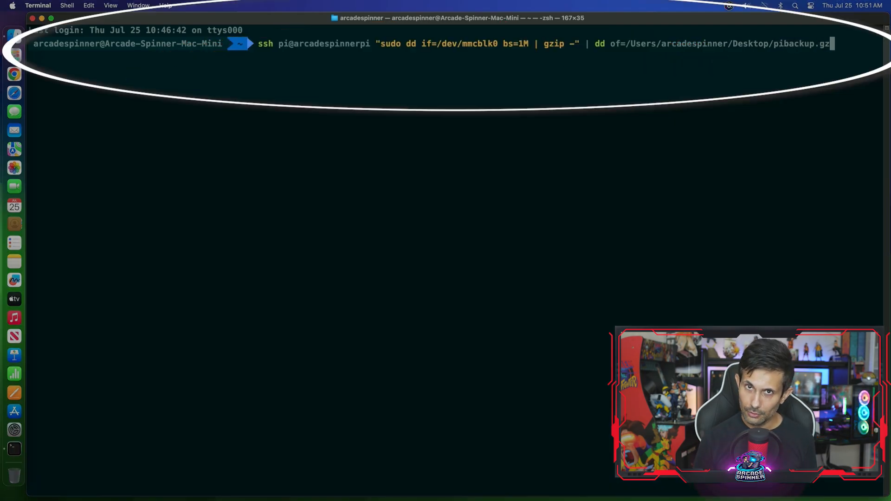
{"action": "type", "text": "status"}
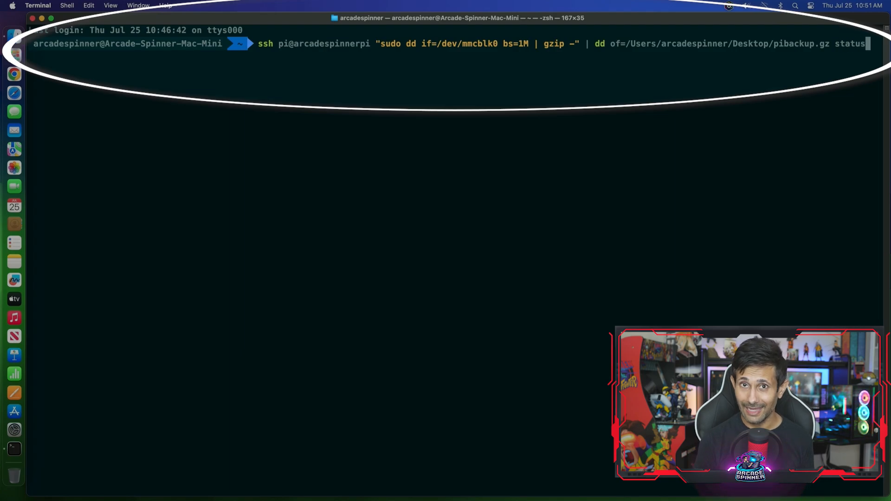
{"action": "type", "text": "p"}
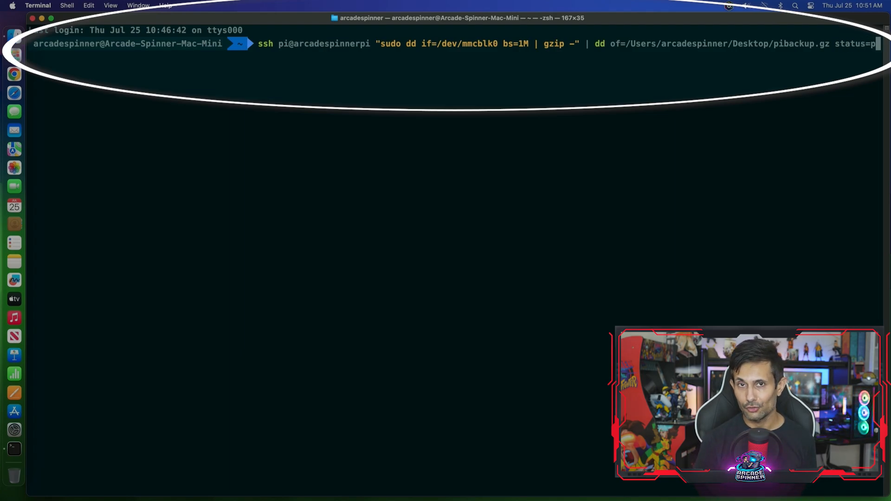
{"action": "type", "text": "ogress"}
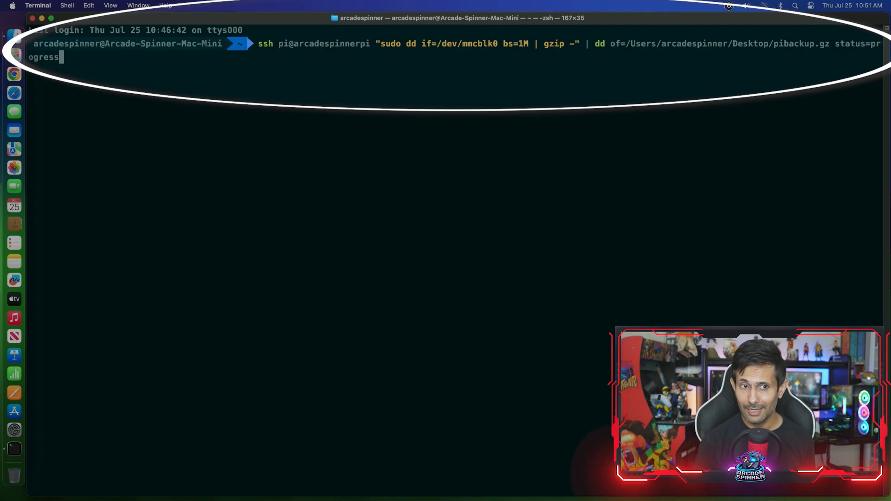
{"action": "key", "text": "Return"}
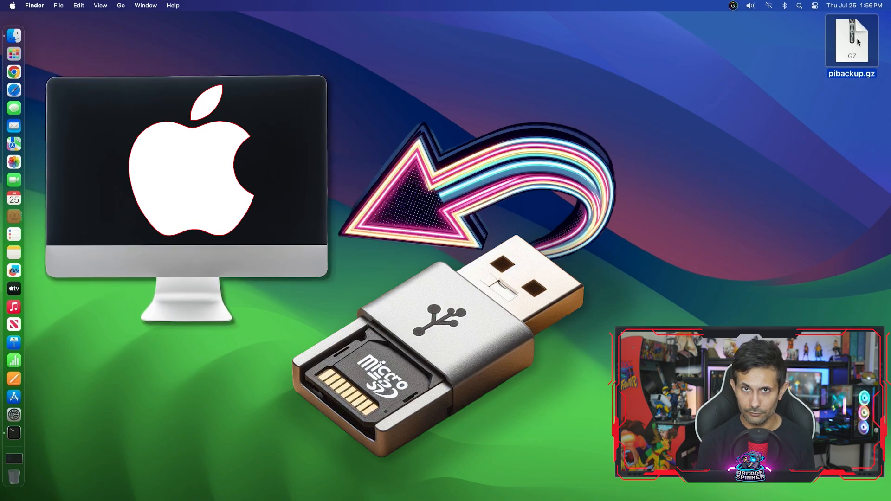
Run diskutil list in the new session to identify the SD card as disk4
{"action": "left_click", "coordinate": [13, 432]}
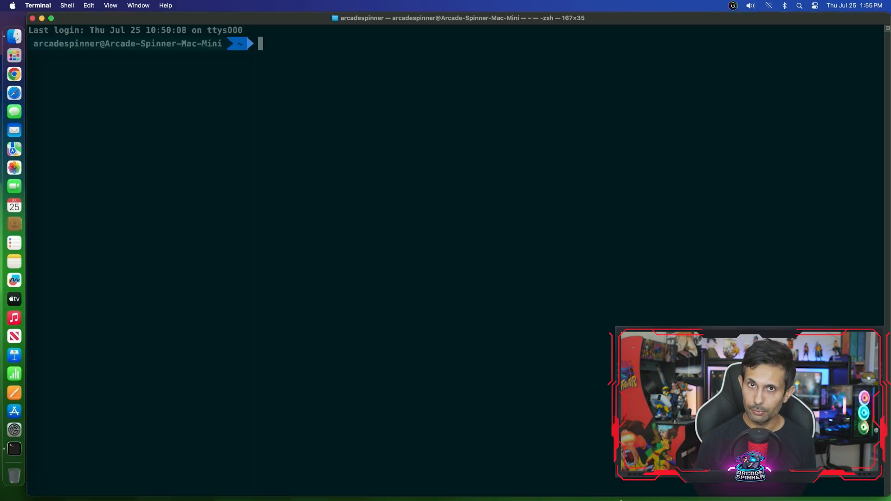
{"action": "type", "text": "disk"}
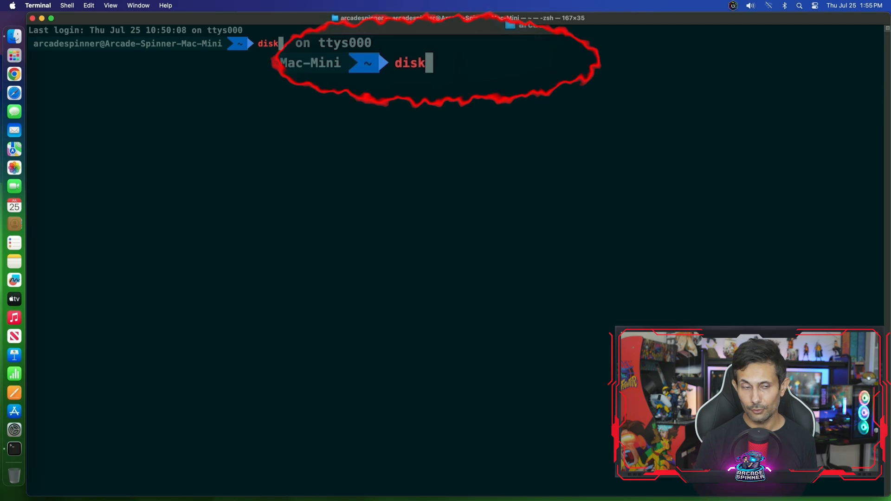
{"action": "type", "text": "util l"}
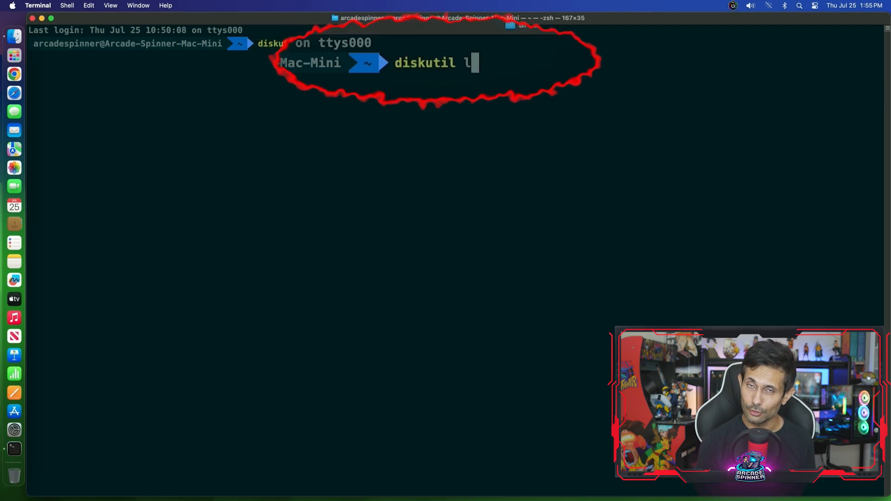
{"action": "key", "text": "Return"}
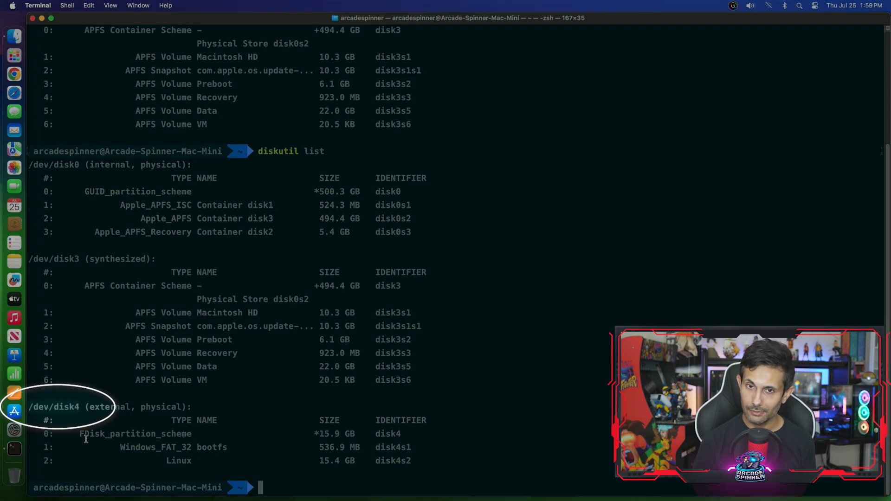
Unmount the SD card's volumes with diskutil unmountDisk /dev/disk4
{"action": "right_click", "coordinate": [74, 412]}
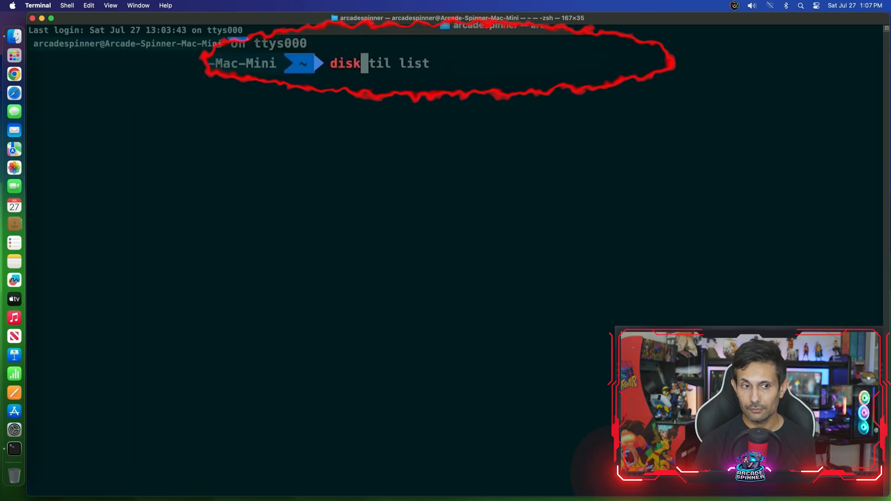
{"action": "type", "text": "unmountDis"}
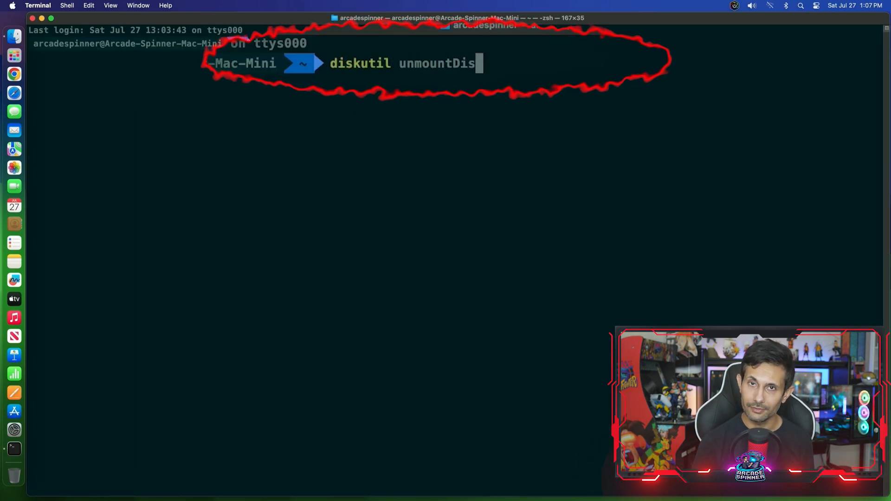
{"action": "type", "text": "k"}
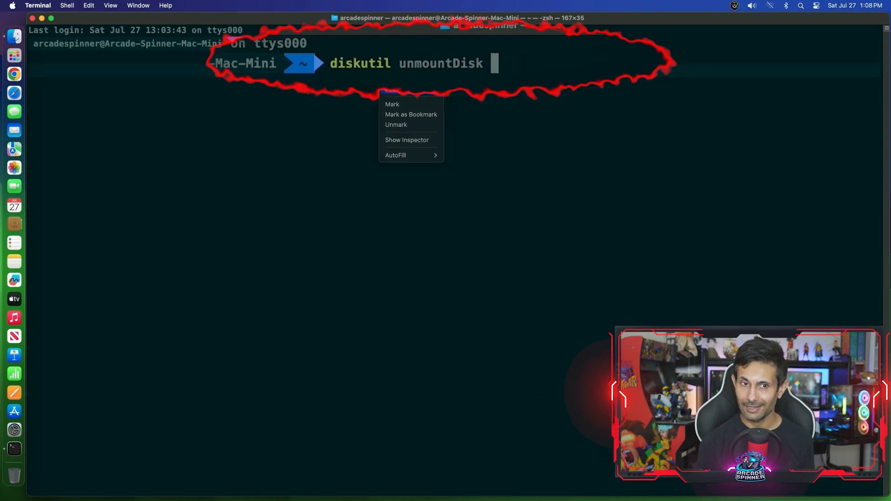
{"action": "type", "text": "/dev/disk4"}
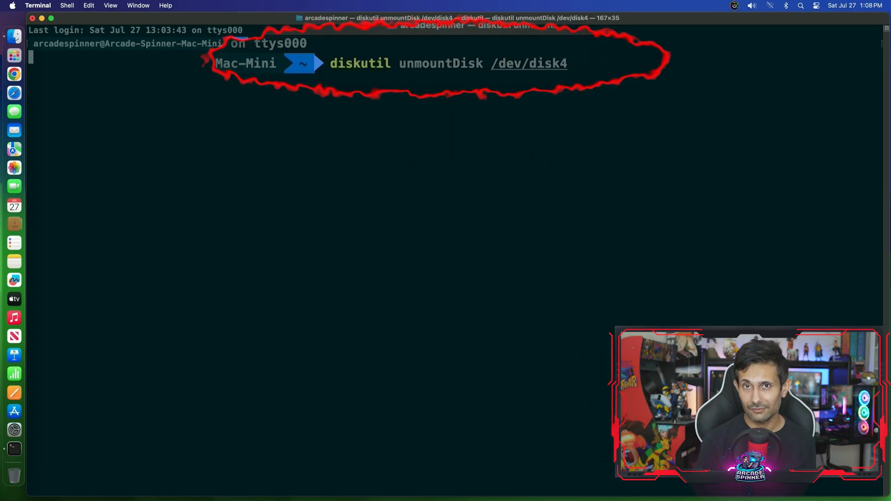
{"action": "key", "text": "Return"}
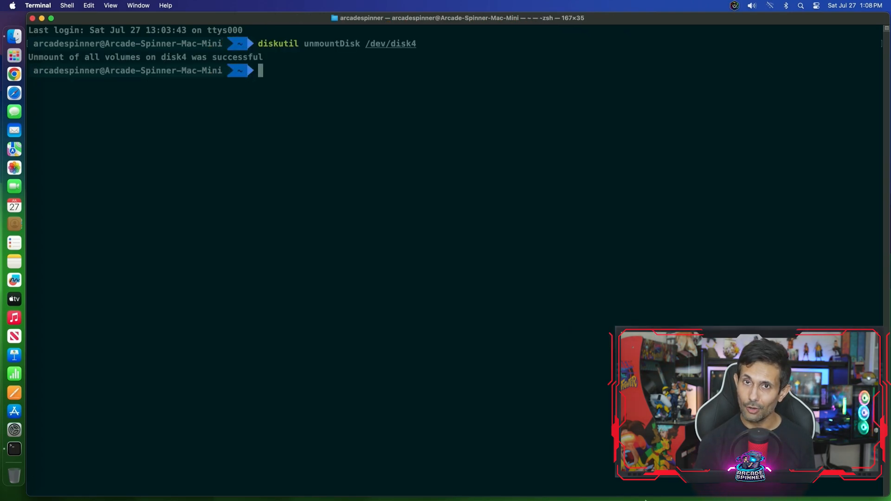
{"action": "type", "text": "gzip -"}
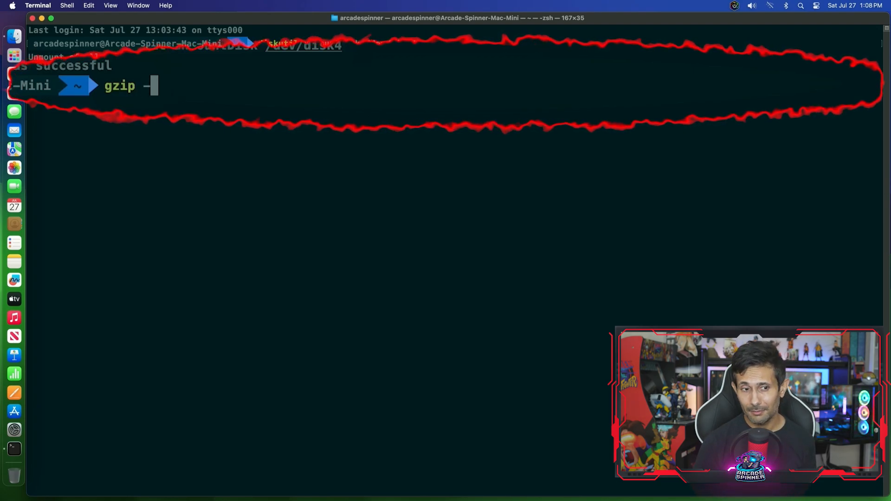
Restore pibackup.gz to /dev/disk4 using gzip -dc piped to sudo dd bs=1M status=progress
{"action": "type", "text": "dc"}
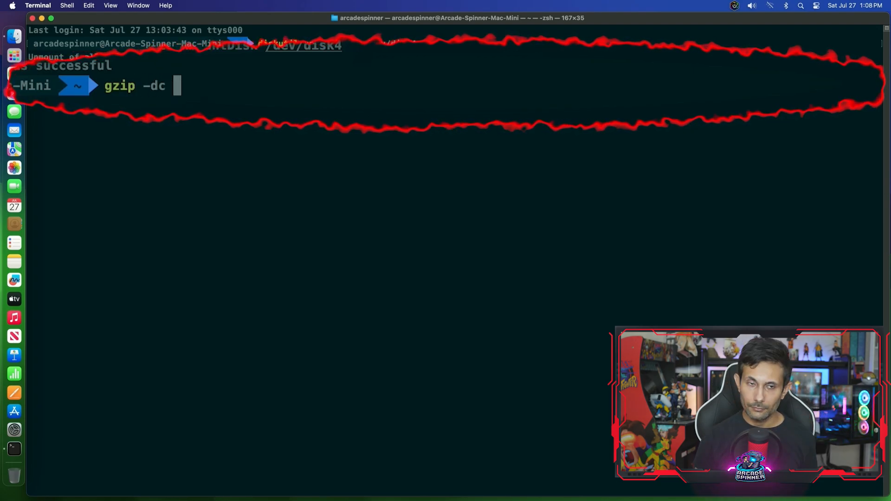
{"action": "type", "text": "/Users/arc"}
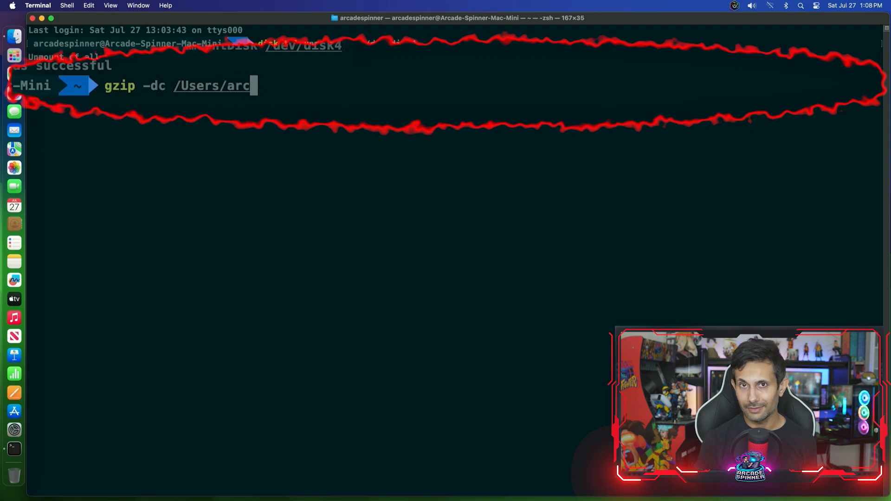
{"action": "type", "text": "adespinner/Desktop"}
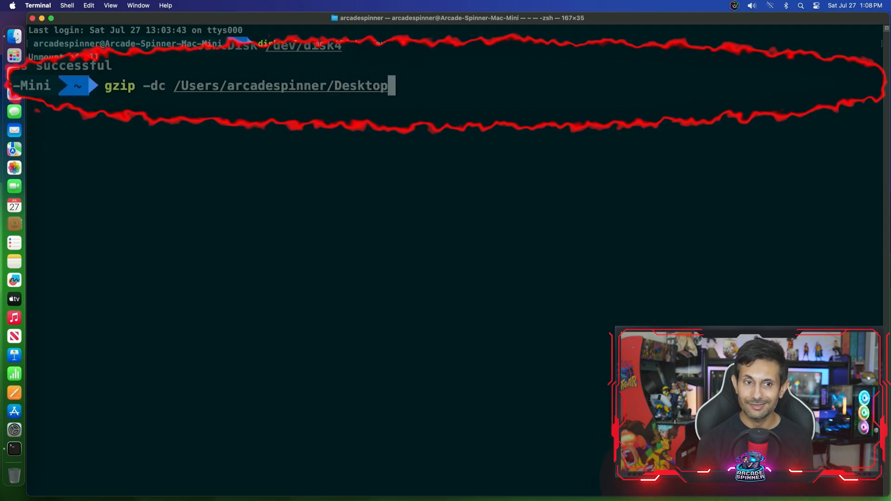
{"action": "type", "text": "/pibackup.gz"}
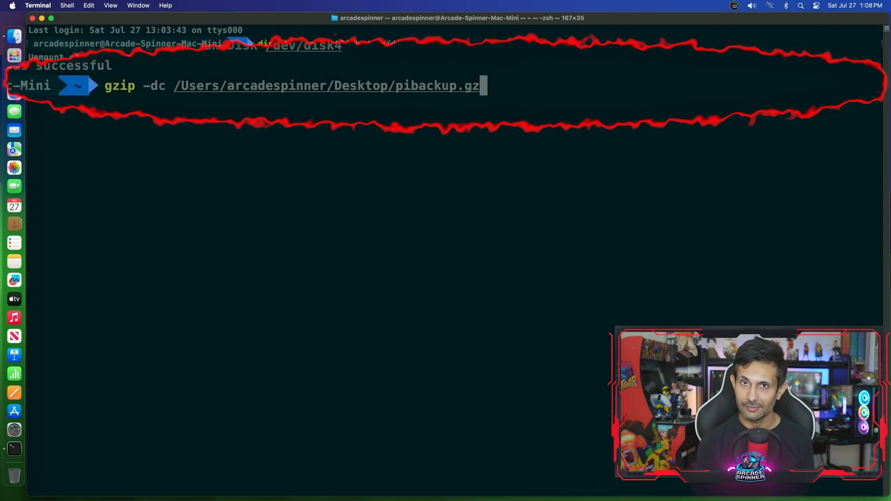
{"action": "type", "text": "| sudo dd of="}
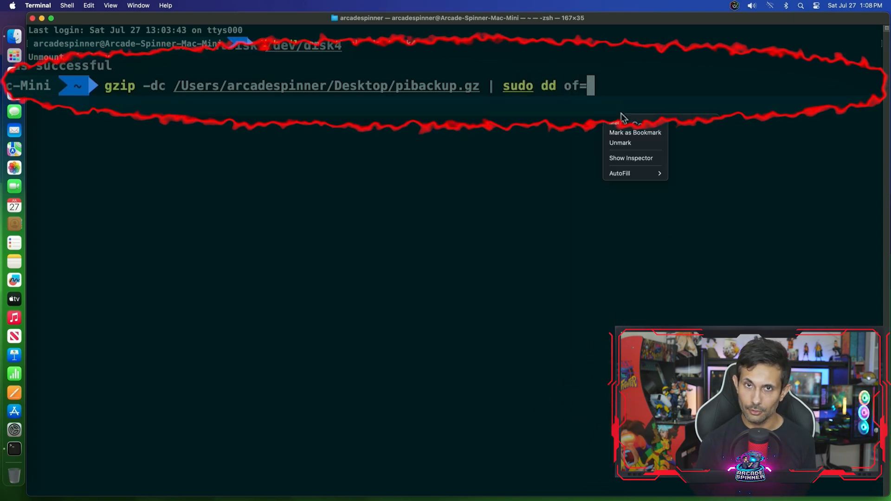
{"action": "type", "text": "/dev/disk4 bs"}
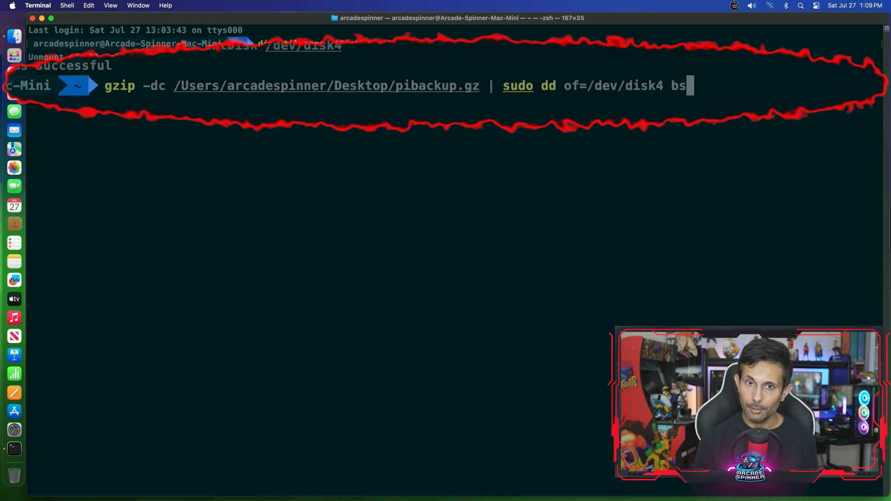
{"action": "type", "text": "=1M status"}
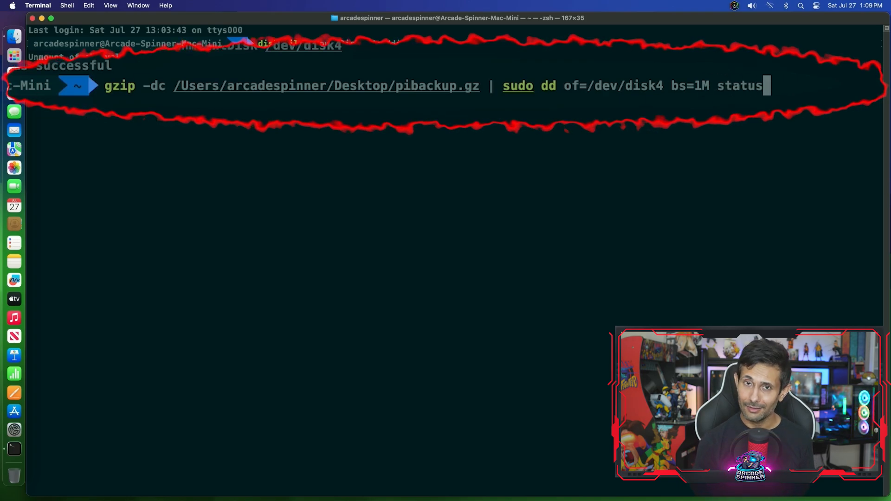
{"action": "type", "text": "=progress"}
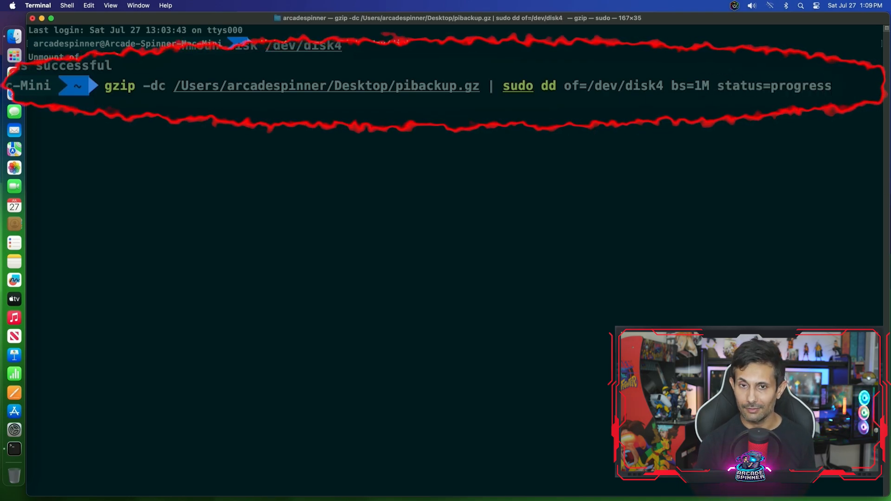
{"action": "key", "text": "Return"}
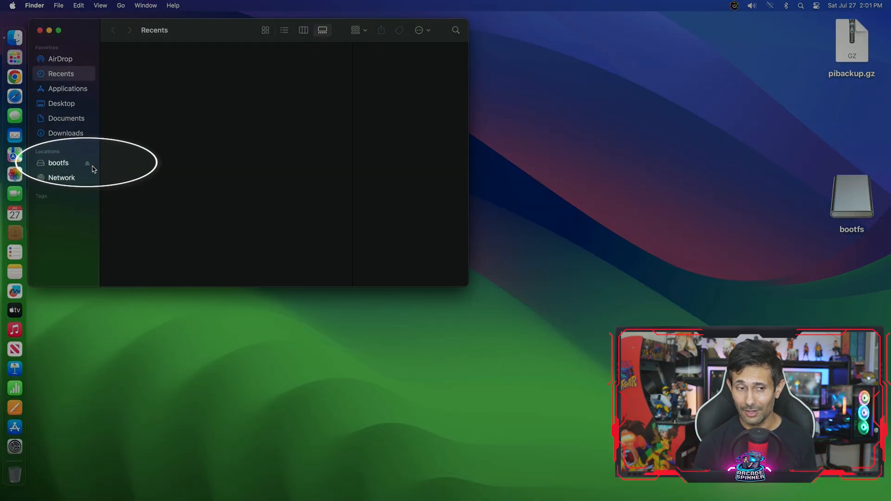
Eject the bootfs volume from the Finder sidebar
{"action": "left_click", "coordinate": [86, 163]}
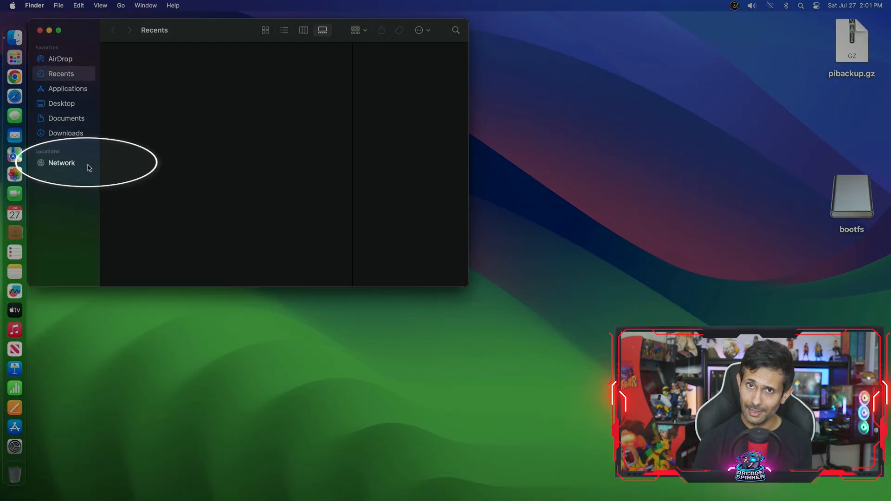